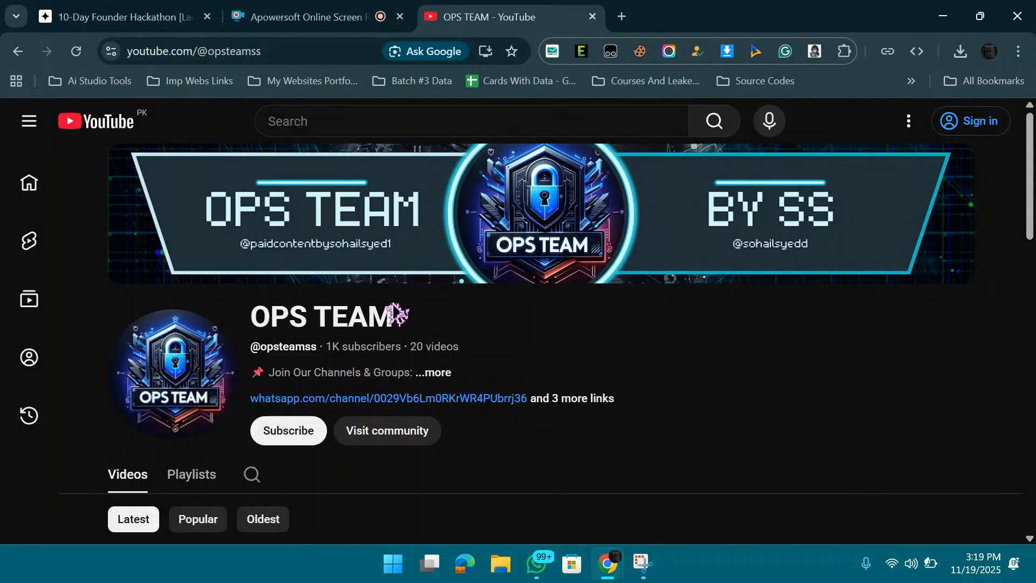
- Review the hackathon event page that already shows the You're In confirmation
scroll(down, 3)
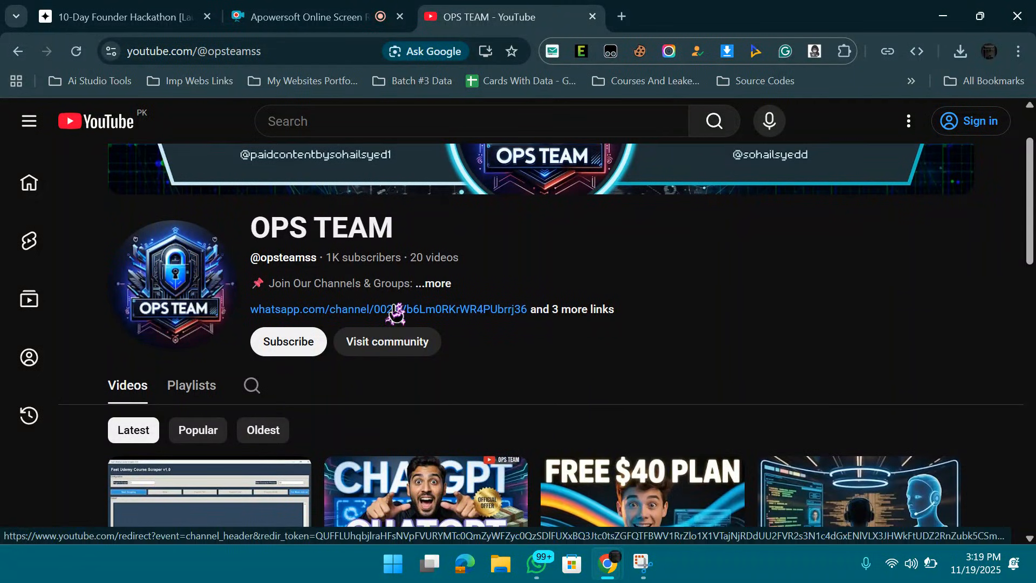
scroll(down, 3)
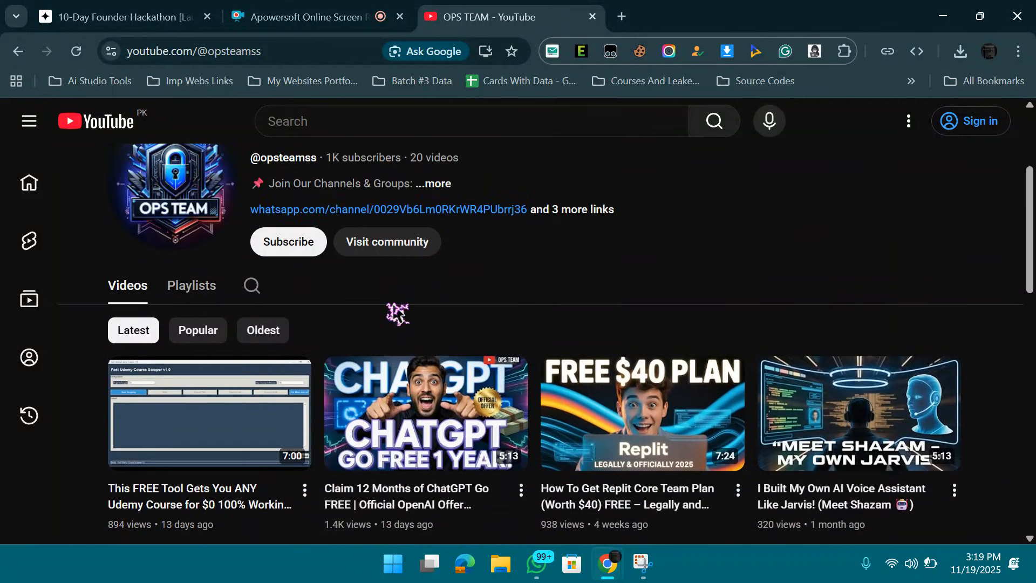
mouse_move(508, 270)
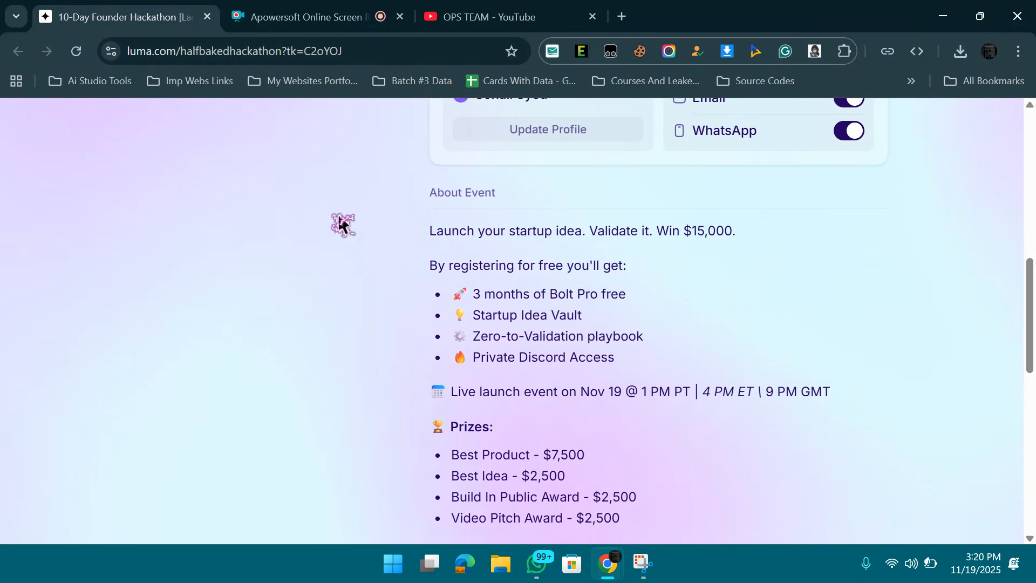
scroll(up, 3)
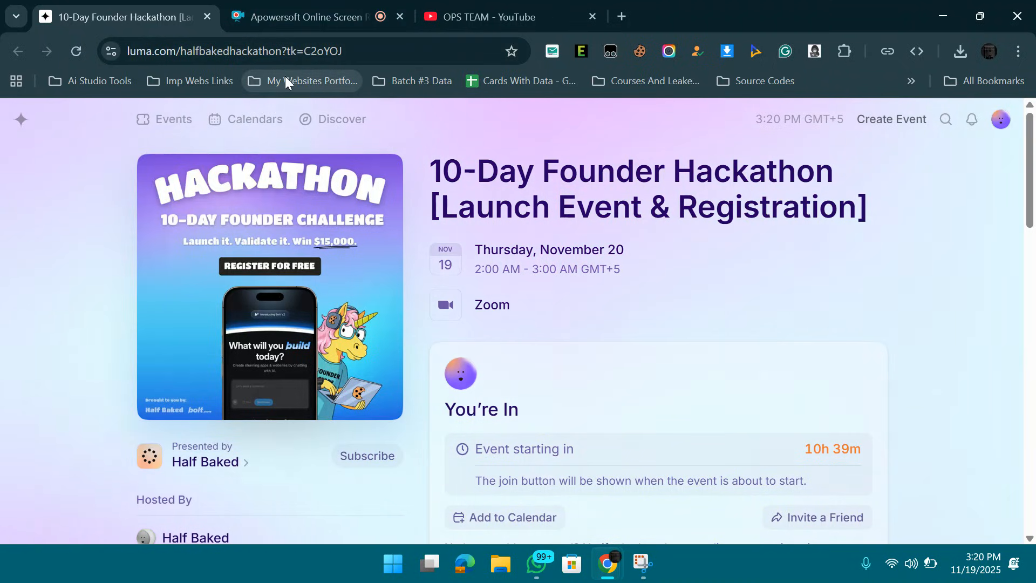
mouse_move(403, 280)
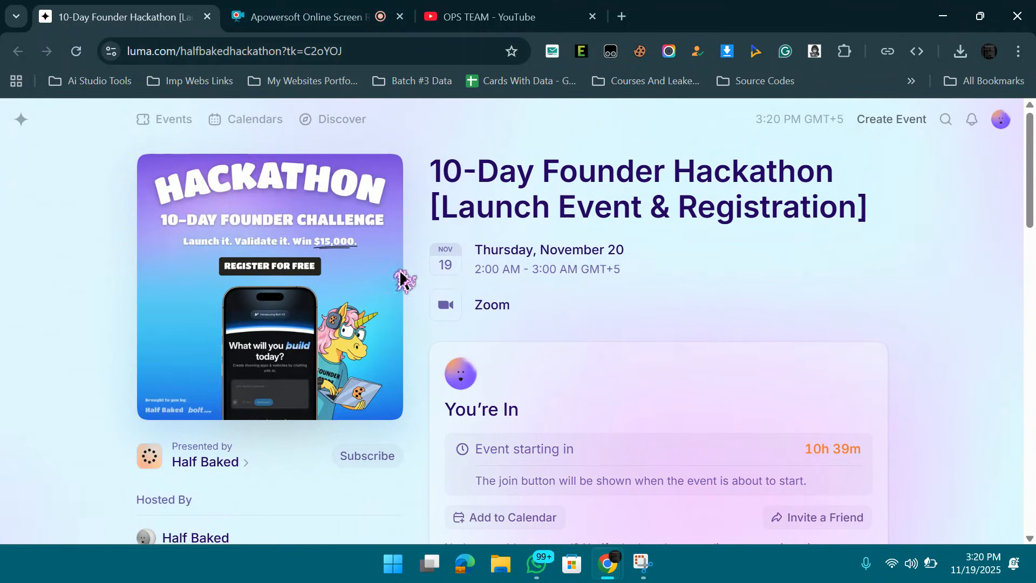
double_click(490, 268)
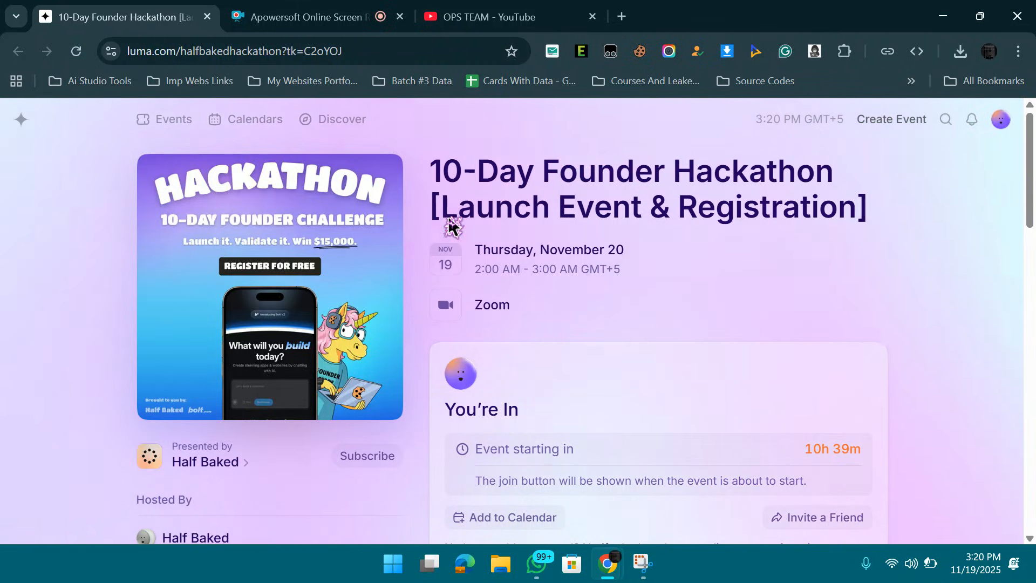
scroll(down, 3)
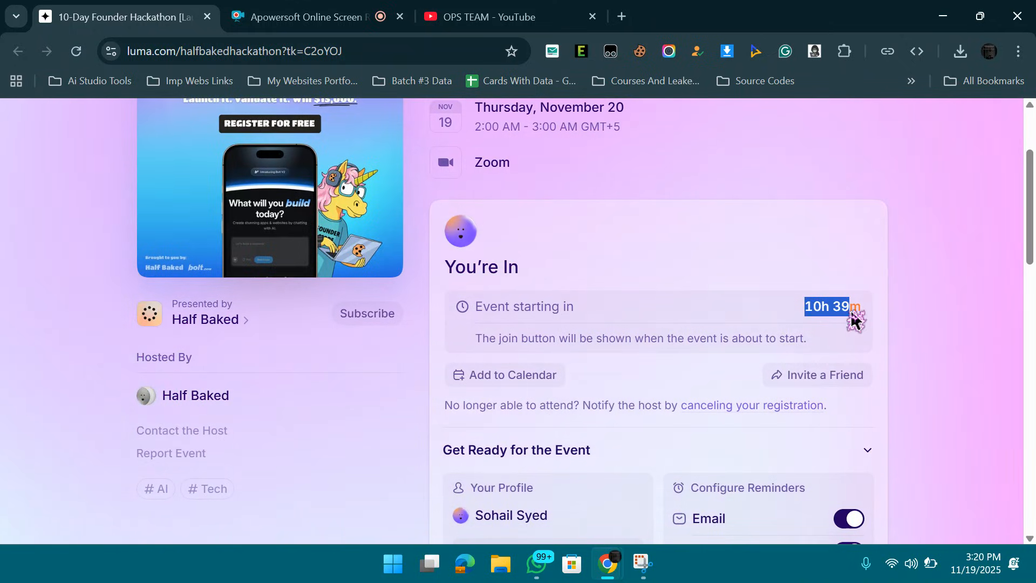
mouse_move(704, 317)
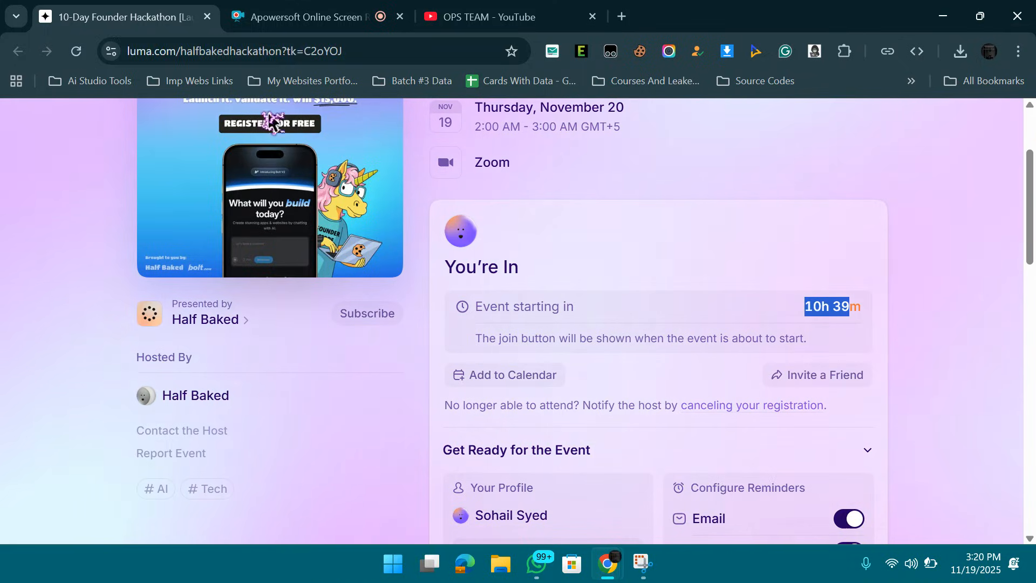
- Bring up Chrome's three-dot menu to reach the new-window options
click(311, 51)
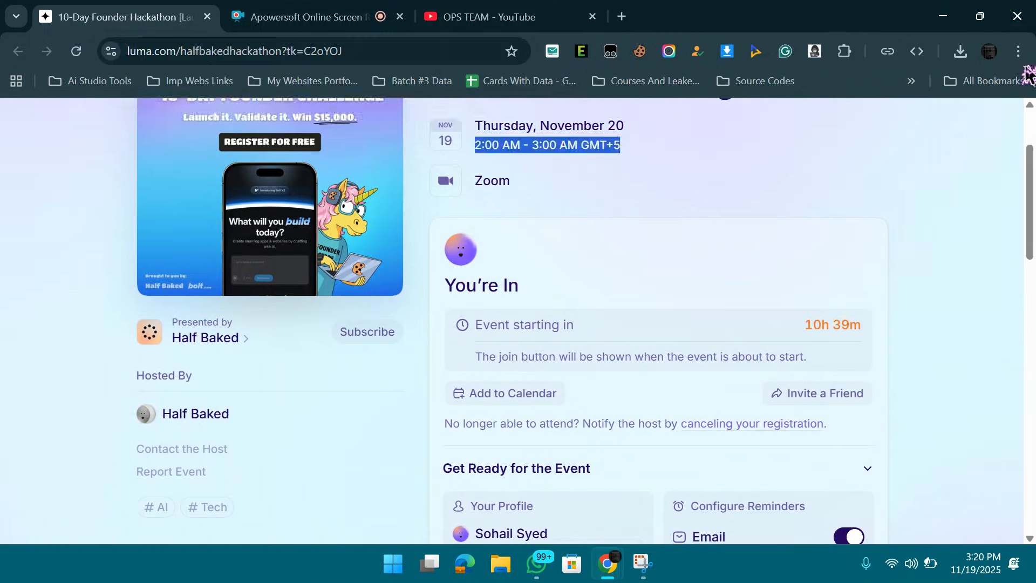
click(1017, 50)
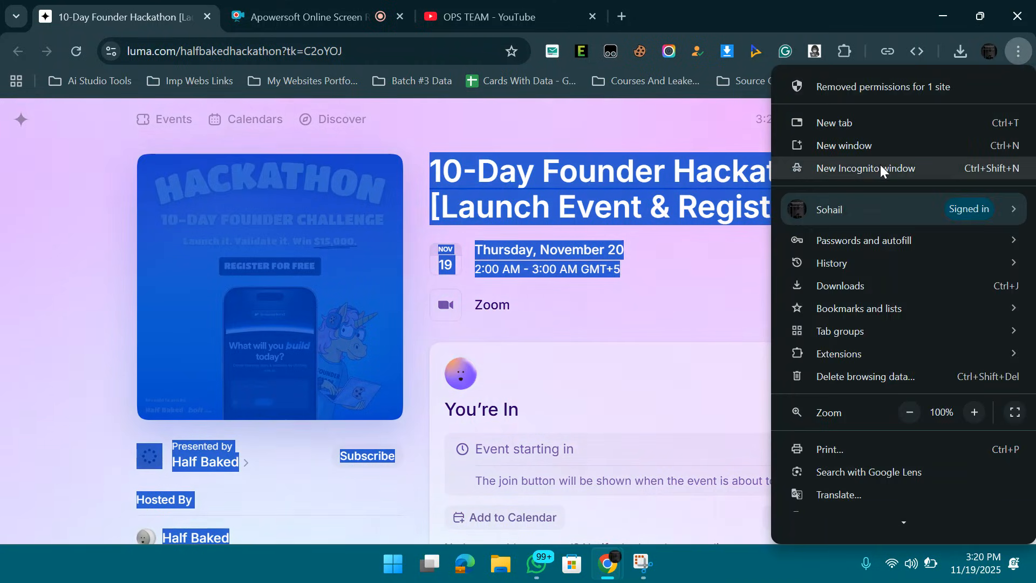
- Load the hackathon event URL in a new Incognito window as a fresh visitor
click(864, 169)
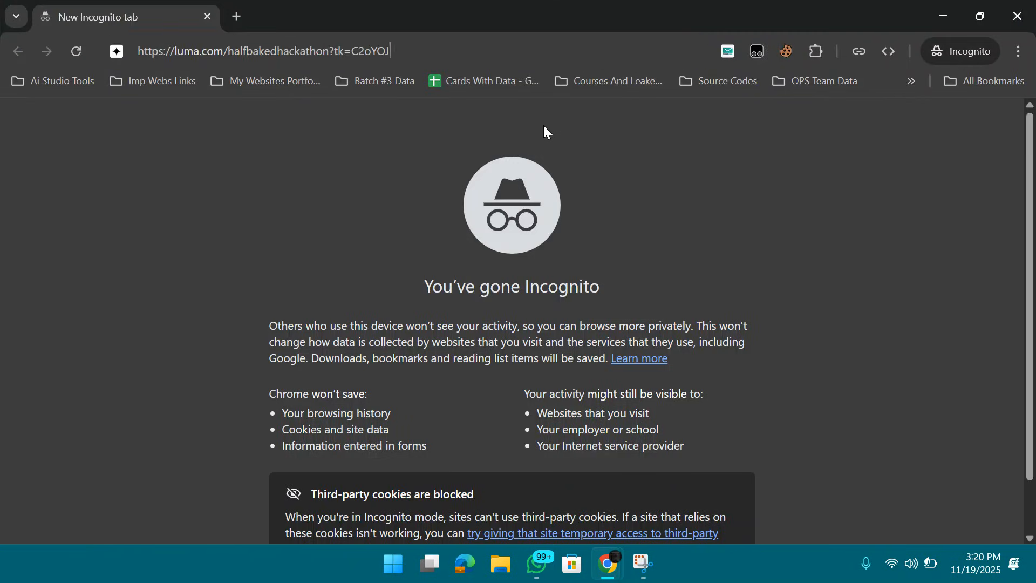
click(264, 51)
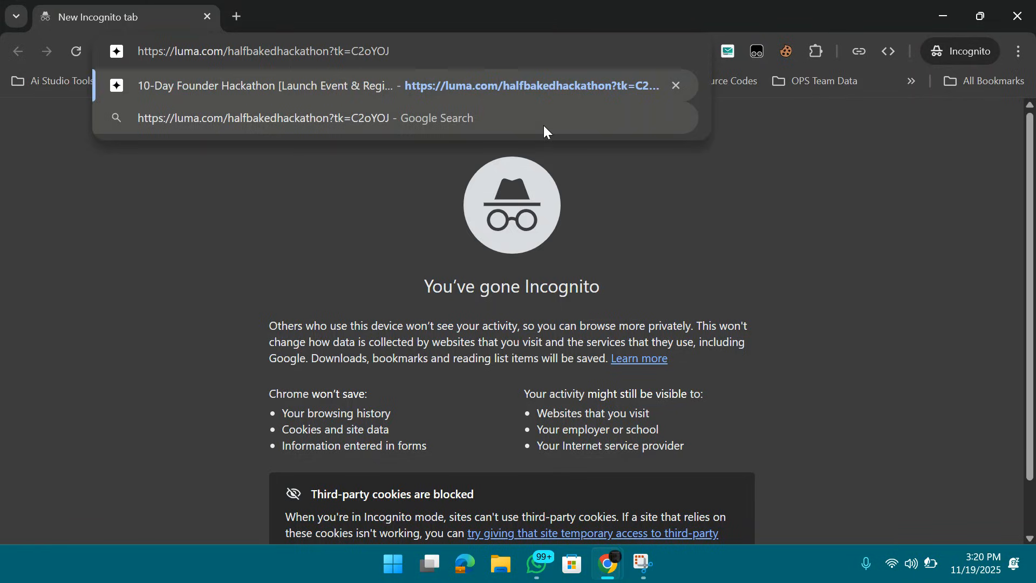
click(265, 85)
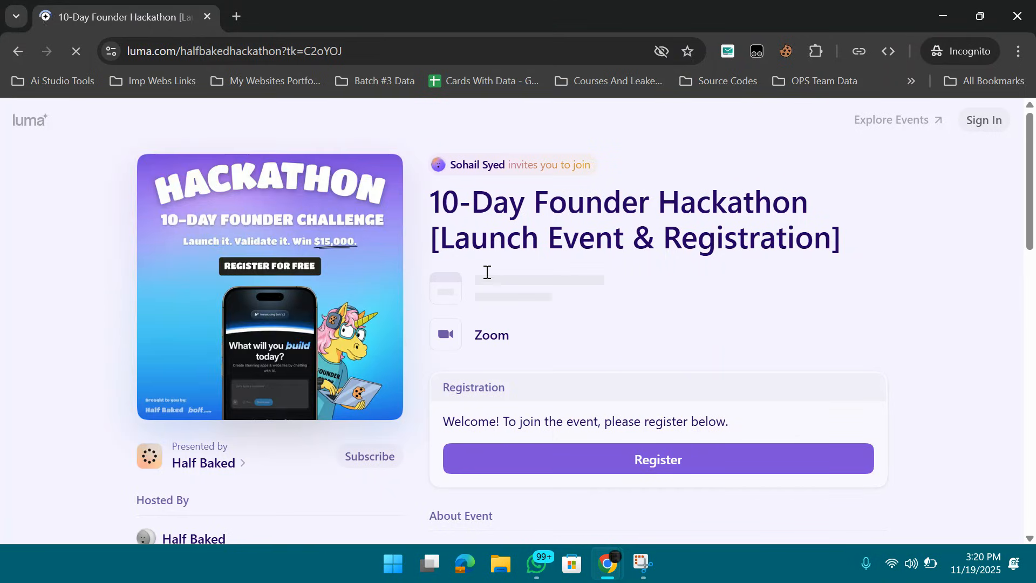
- Start registering so Luma's empty Your Info form comes up
scroll(down, 3)
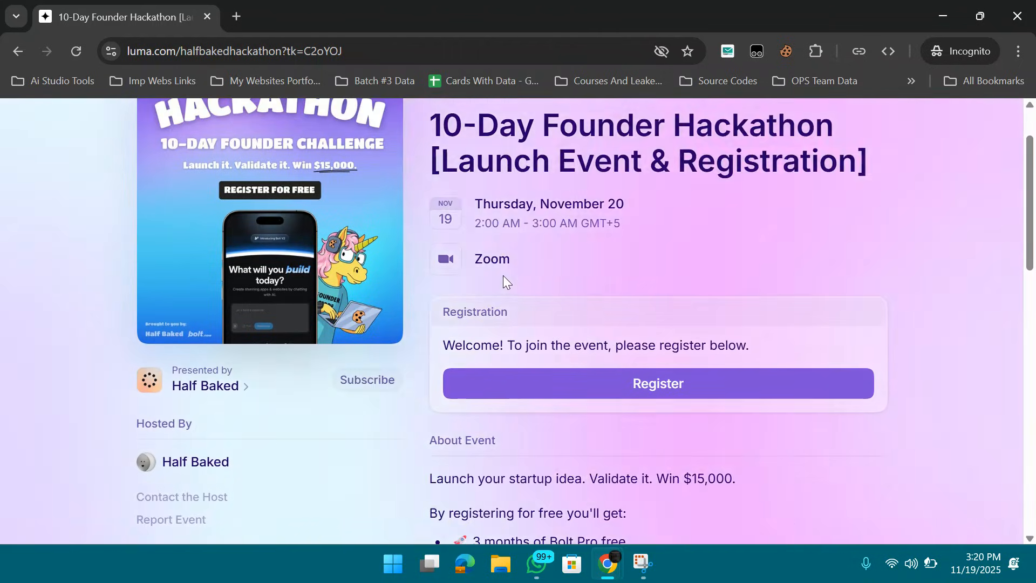
scroll(down, 3)
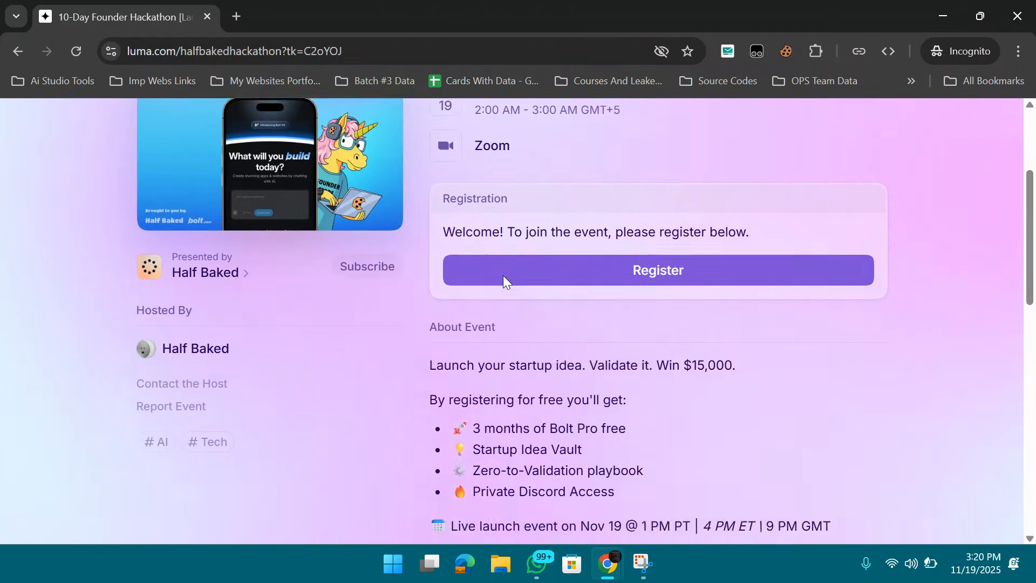
scroll(up, 3)
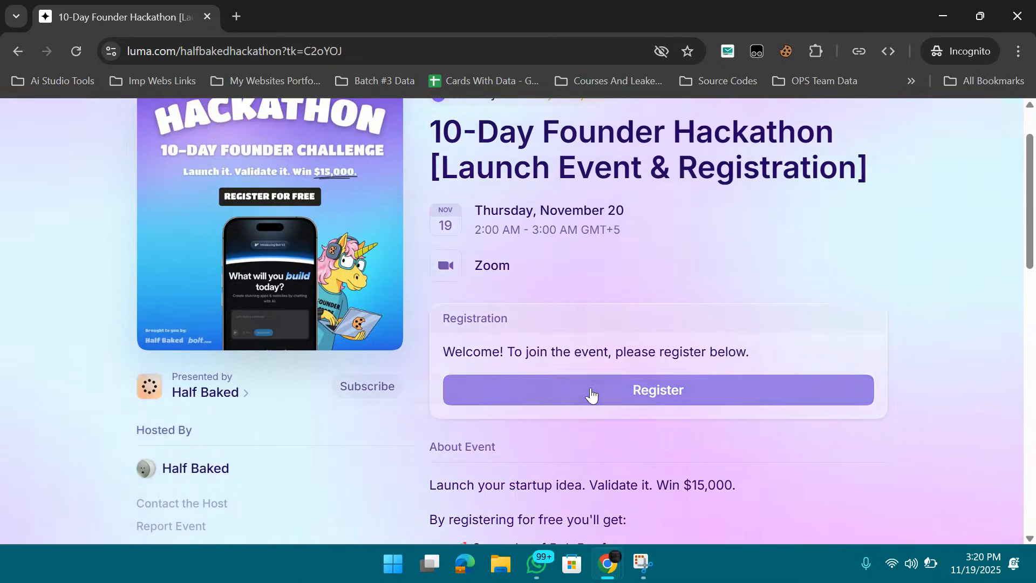
click(657, 389)
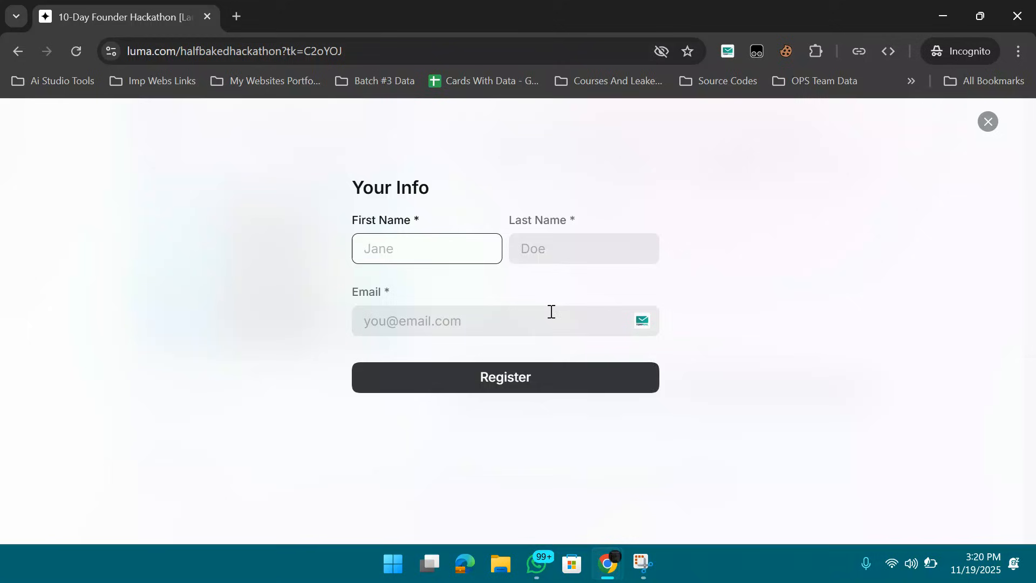
- Autofill first and last name from the saved profile and clear the email field
click(427, 248)
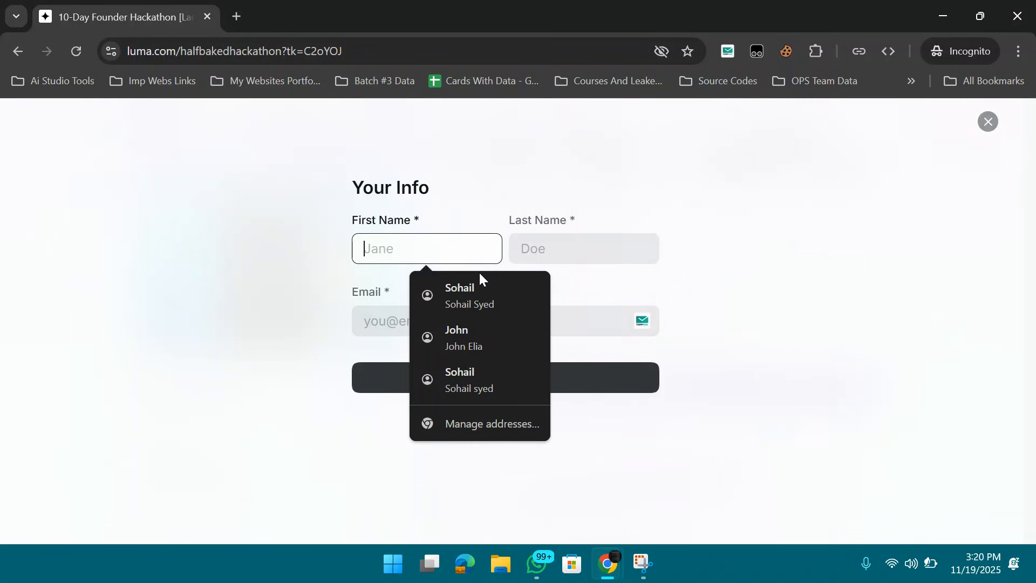
click(469, 296)
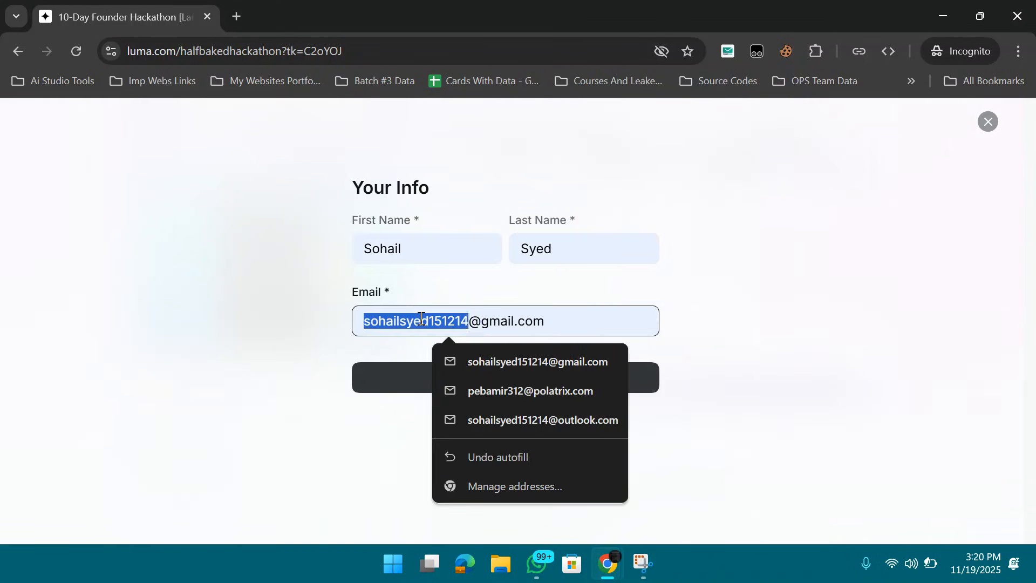
click(498, 457)
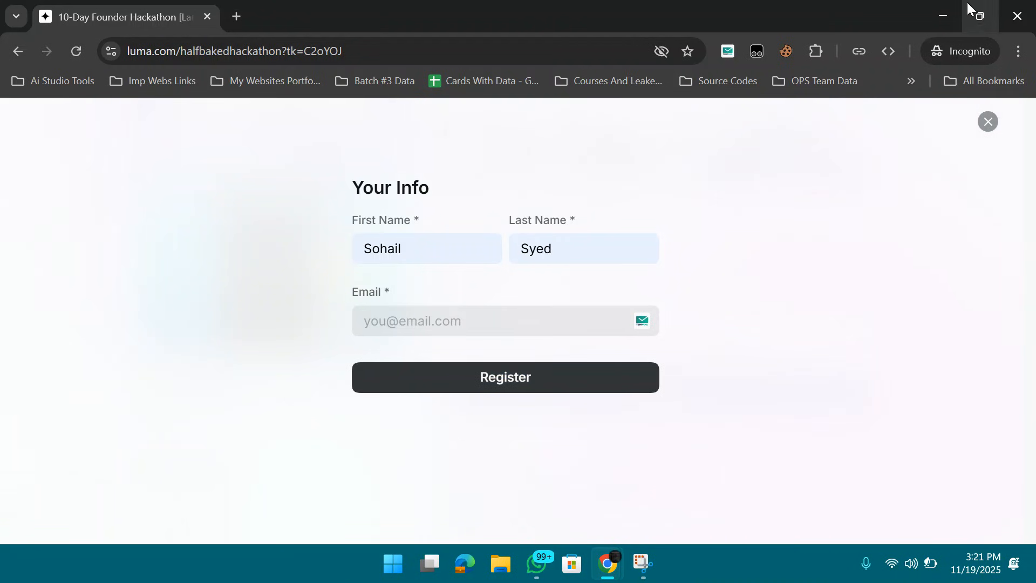
- Set aside the private window and start a window for a different Chrome profile
click(504, 377)
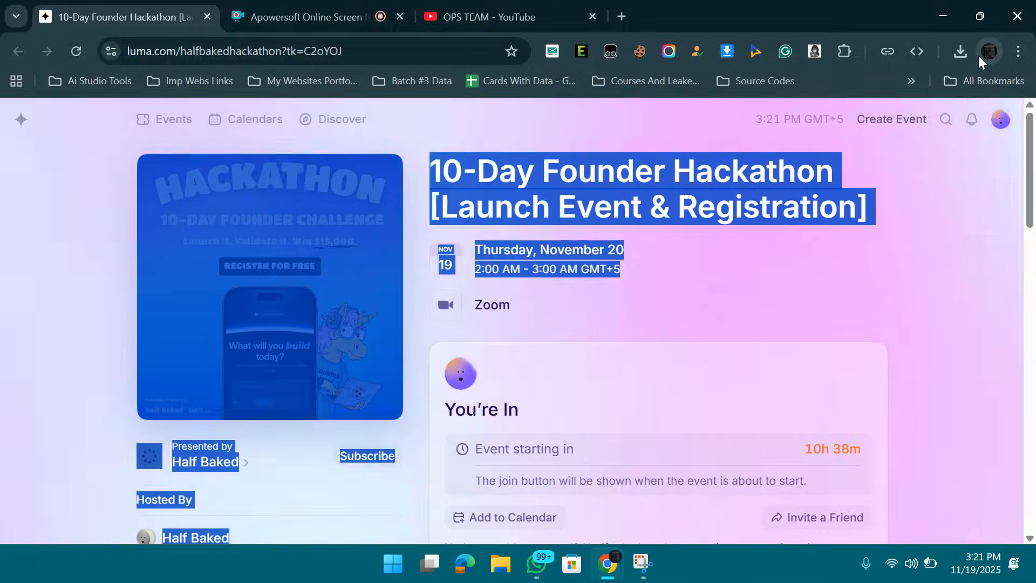
click(989, 52)
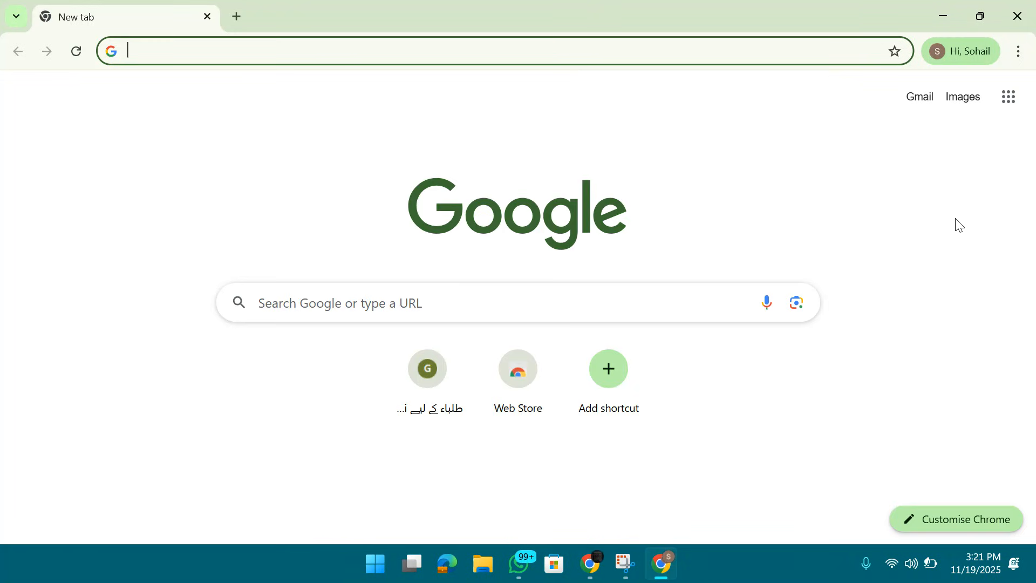
- Load the second profile's Gmail inbox in a new tab to check its account address
click(1007, 96)
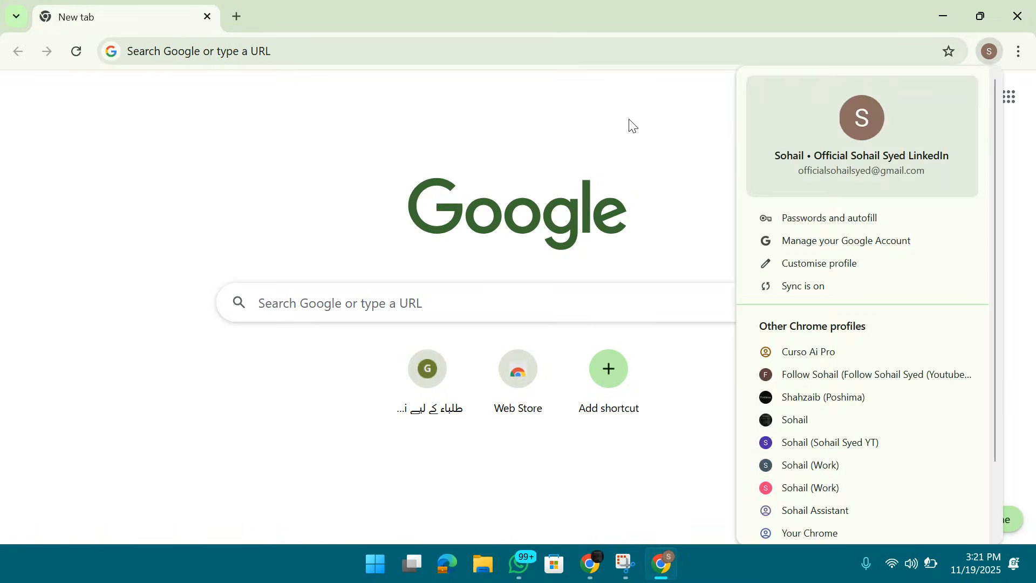
click(631, 125)
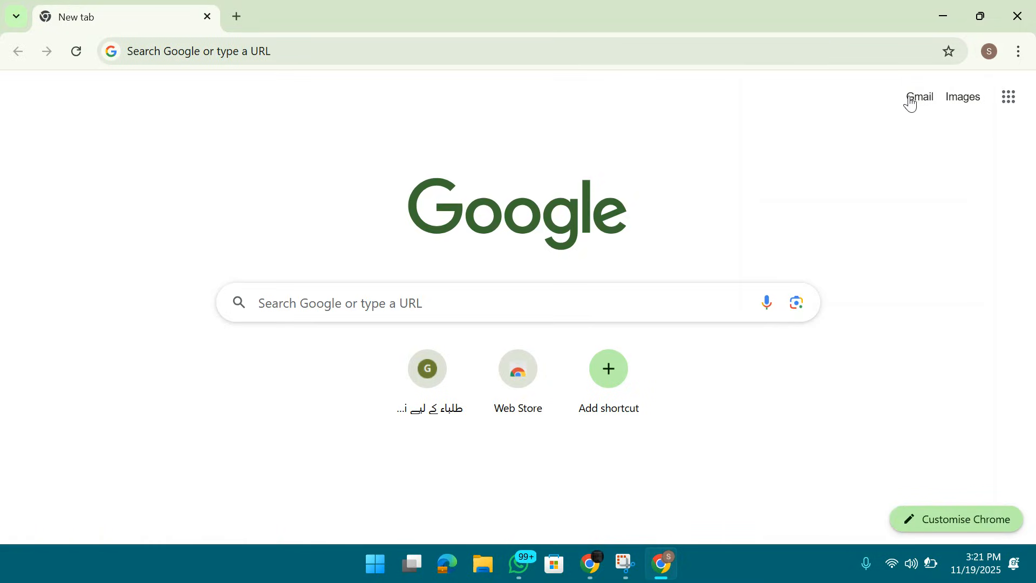
click(917, 96)
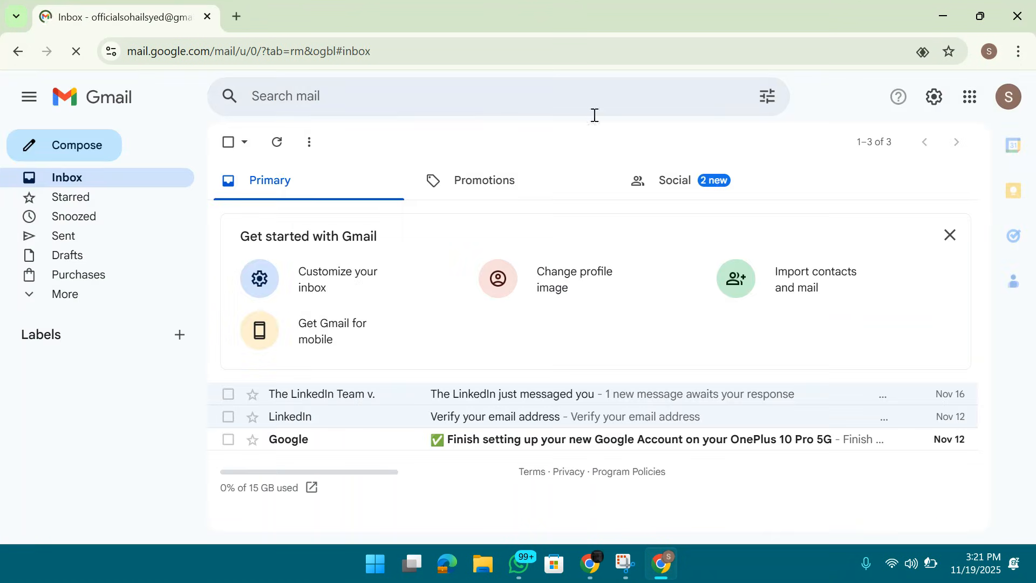
click(1009, 96)
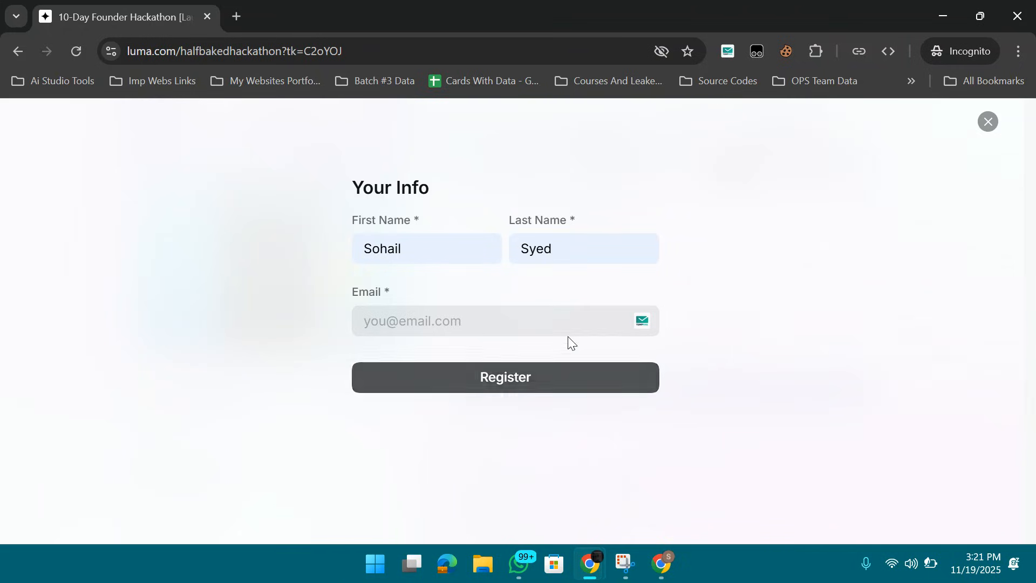
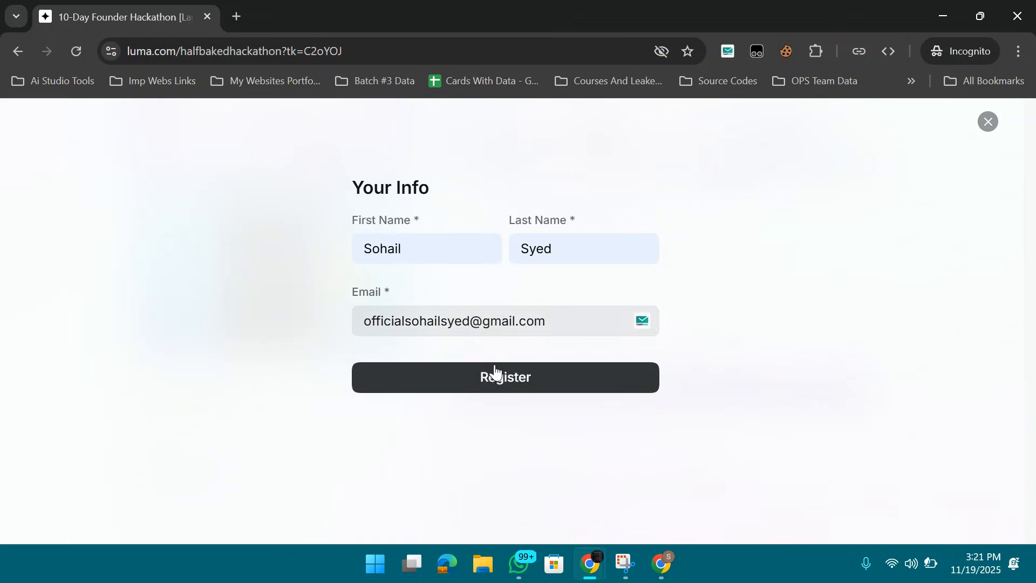
click(505, 378)
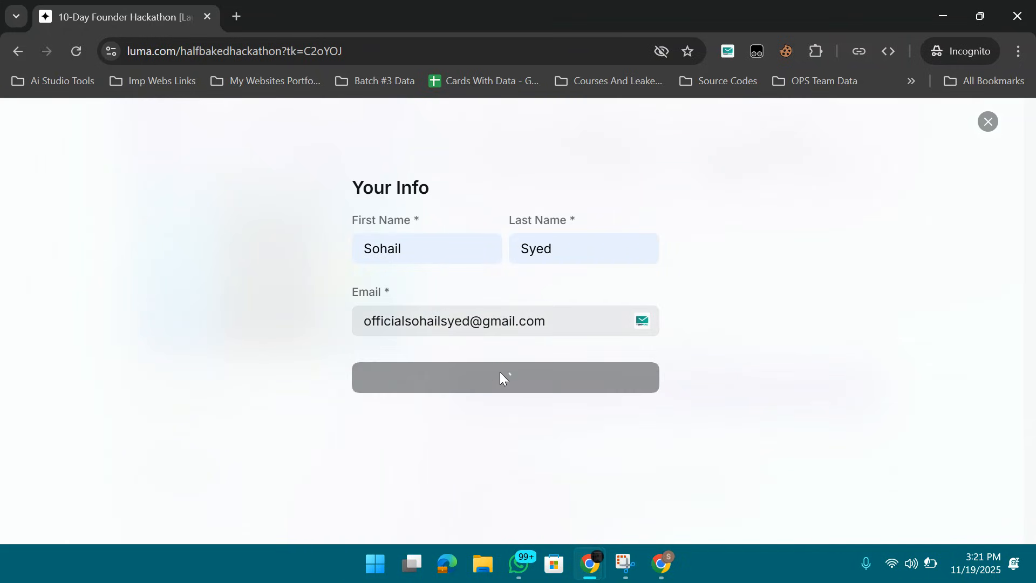
click(505, 378)
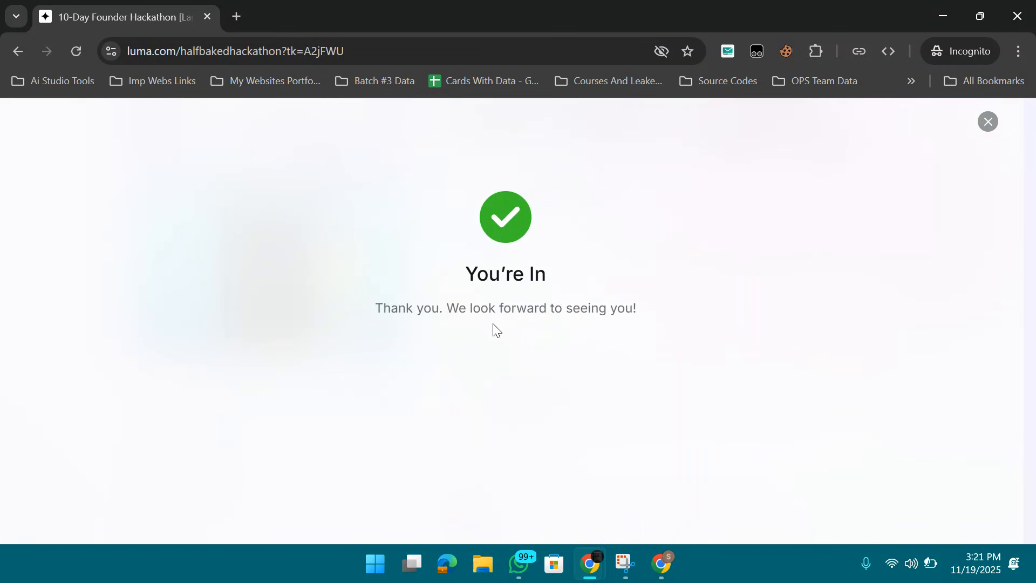
- Return to the event page and request verification of the registered email
click(988, 122)
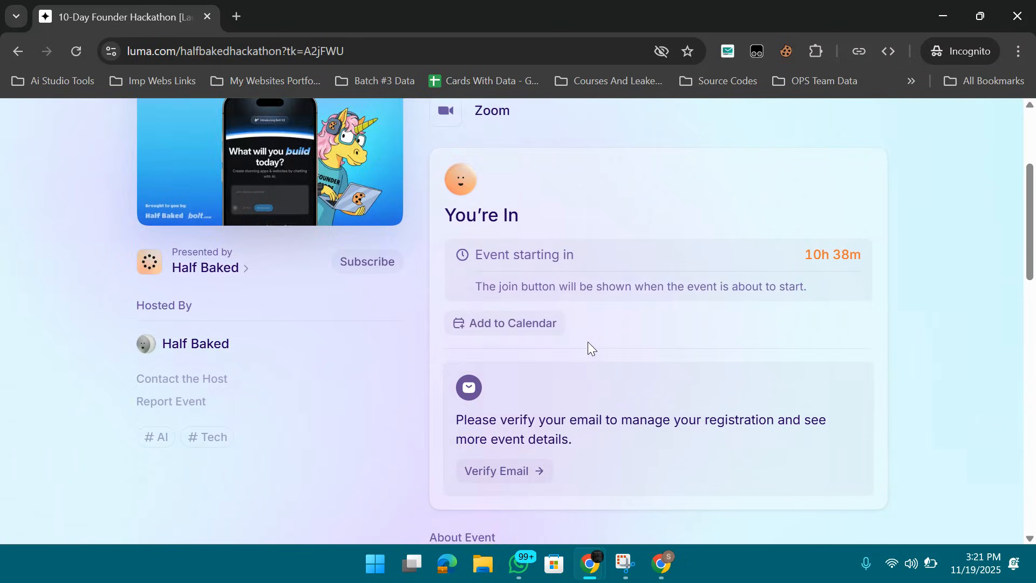
scroll(down, 3)
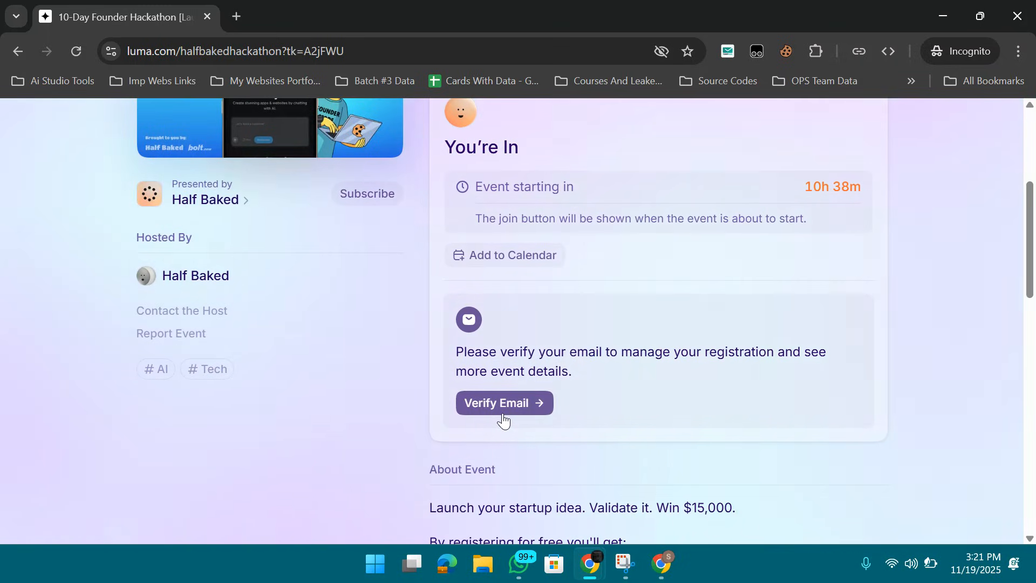
click(502, 402)
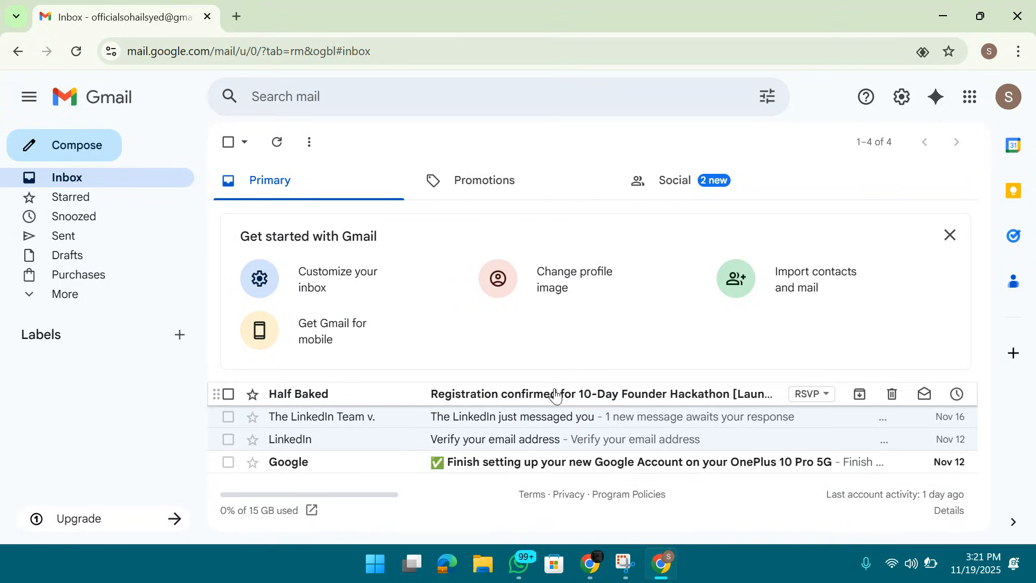
click(594, 393)
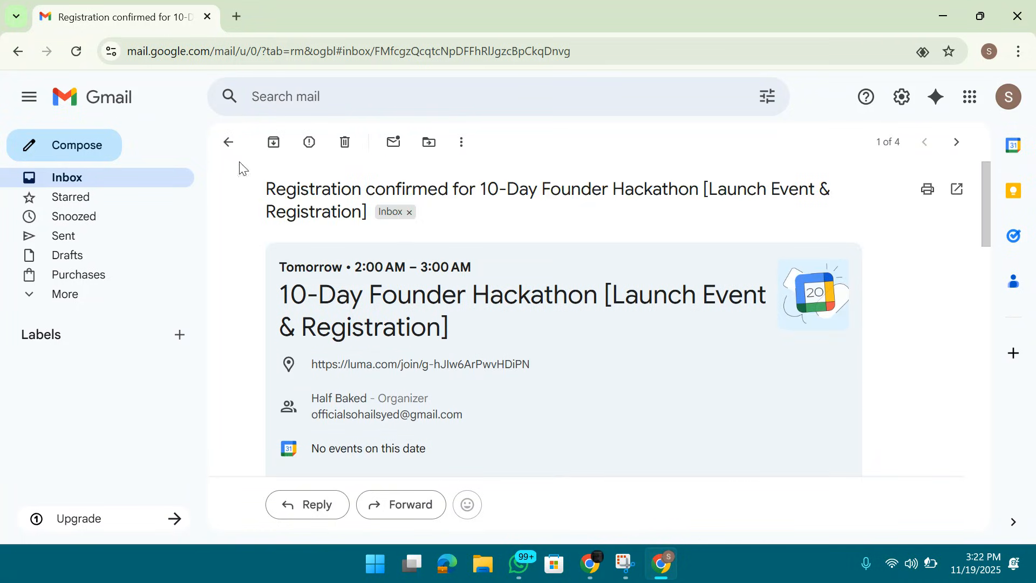
click(228, 142)
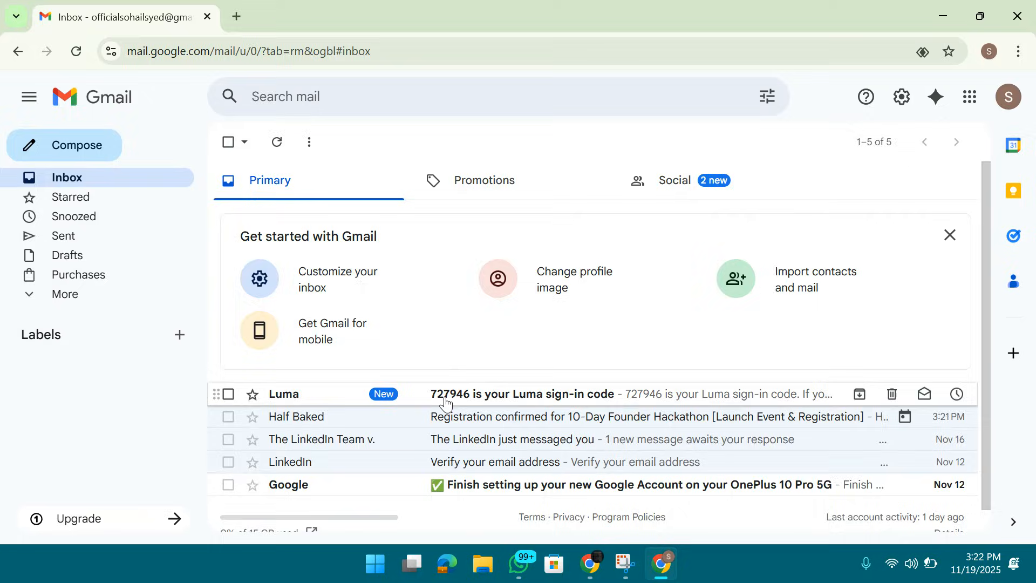
click(521, 394)
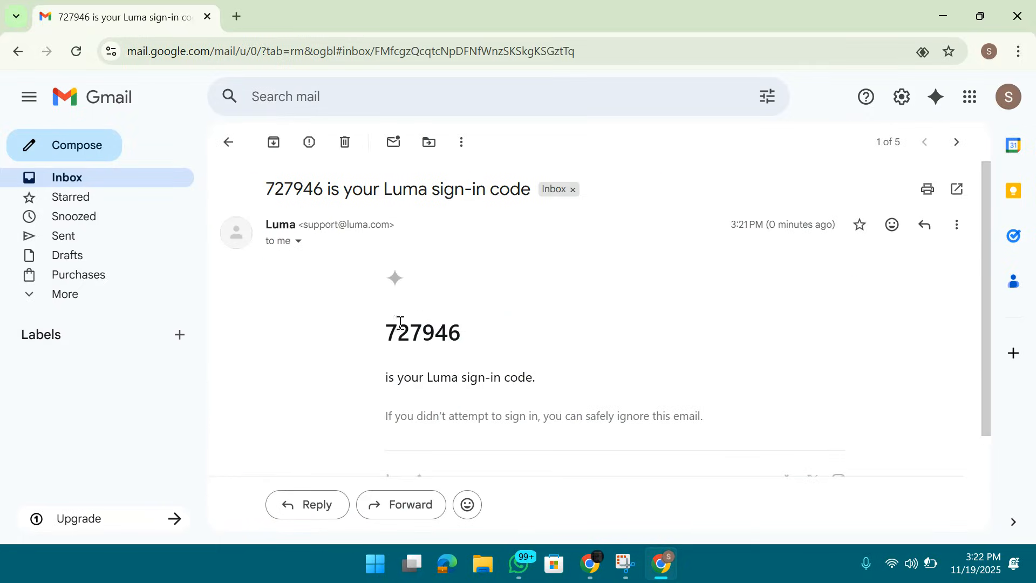
double_click(422, 332)
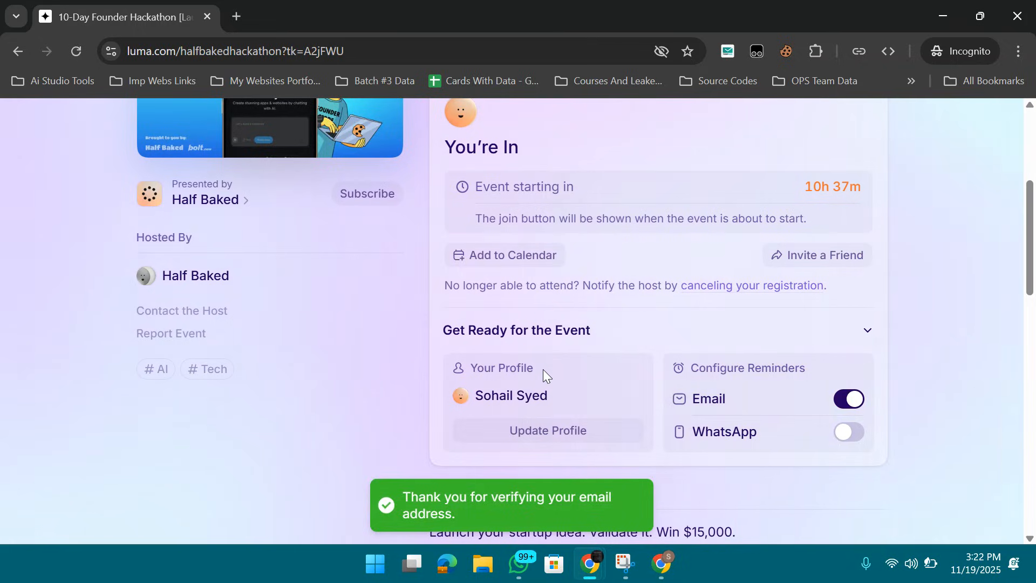
- Review the verified event page's Get Ready for the Event section and reminder settings
scroll(down, 3)
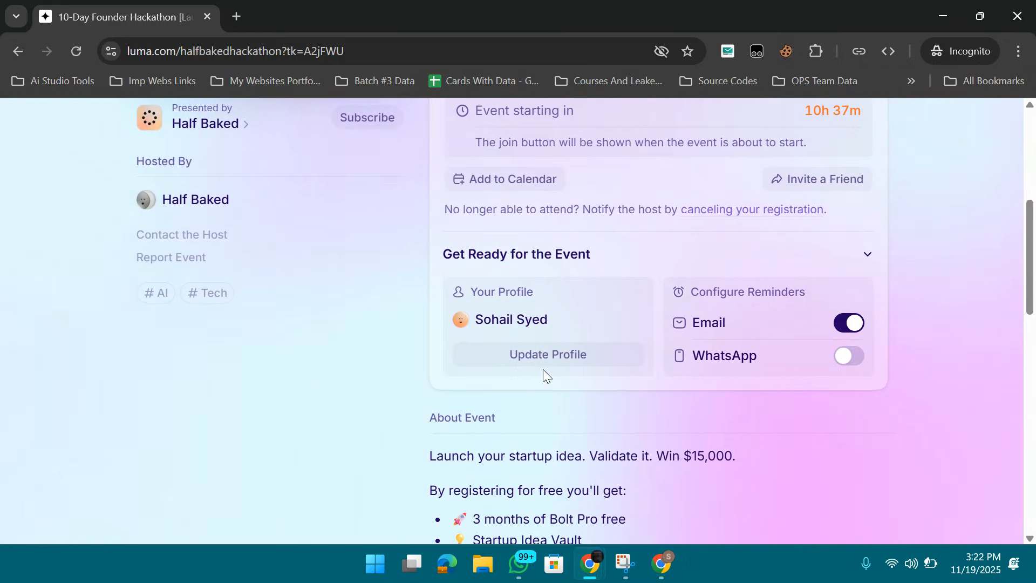
scroll(down, 3)
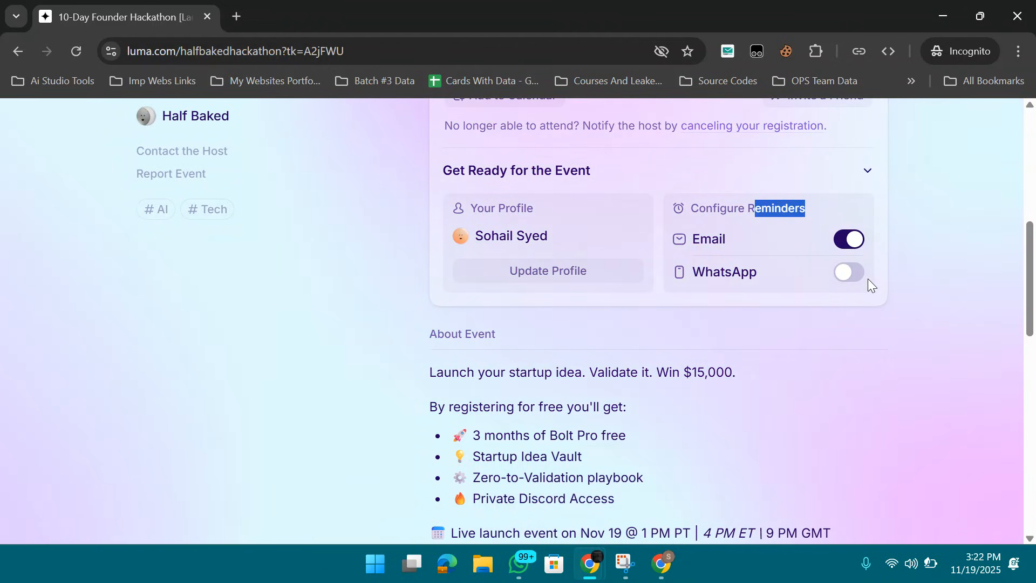
mouse_move(625, 321)
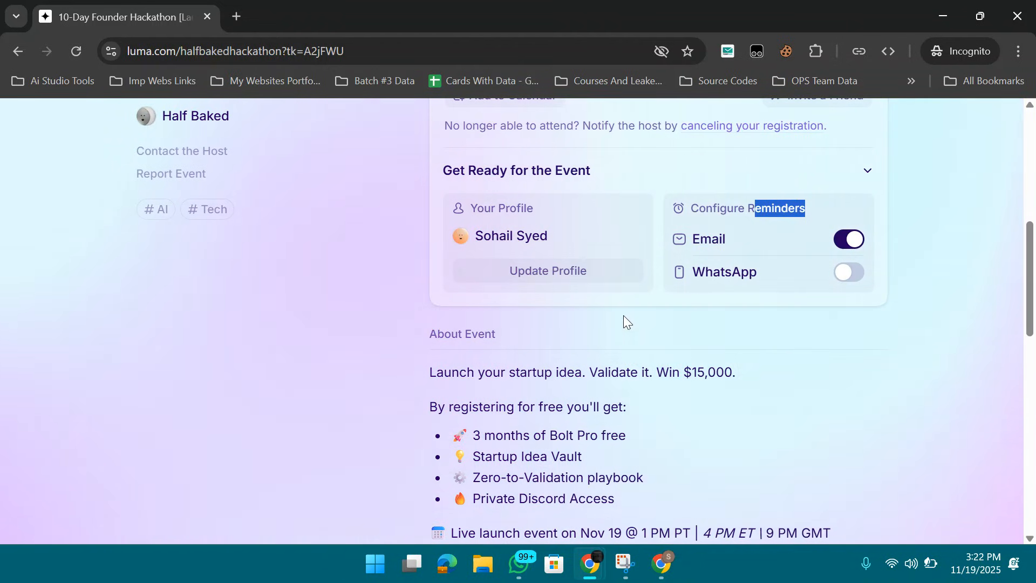
scroll(down, 3)
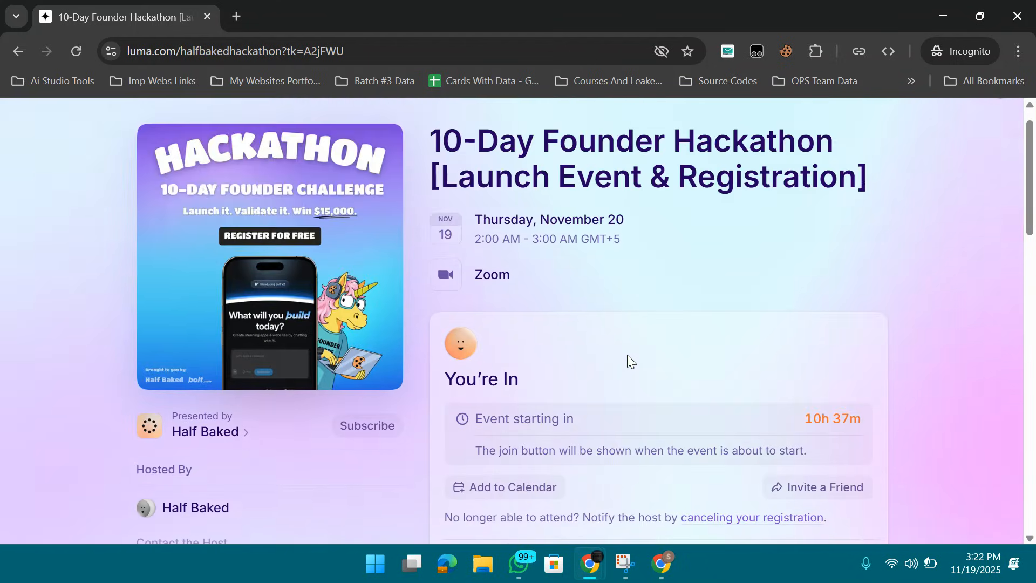
scroll(down, 3)
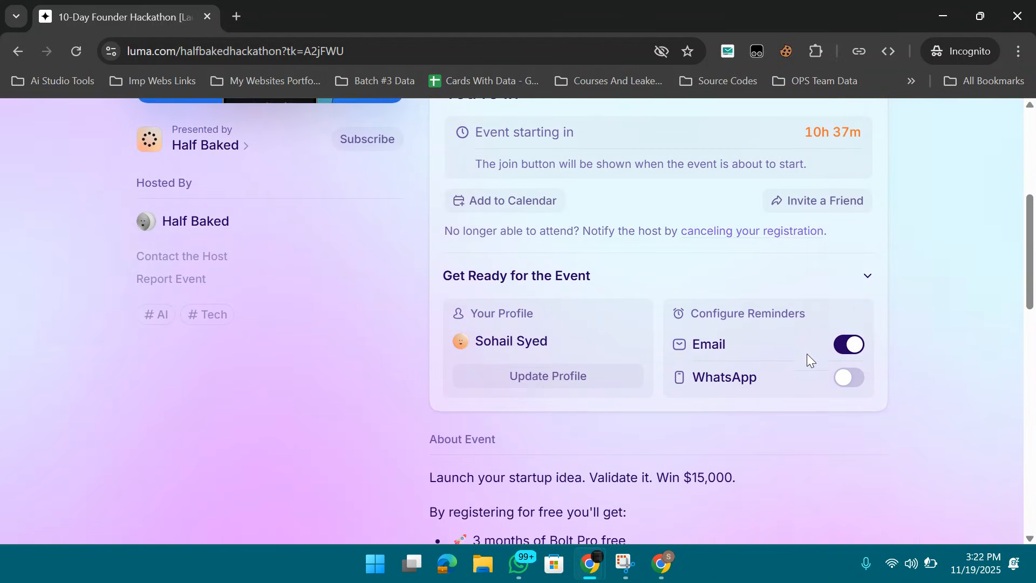
- Try WhatsApp reminders, then dismiss the Link Phone Number prompt without adding a number
click(847, 378)
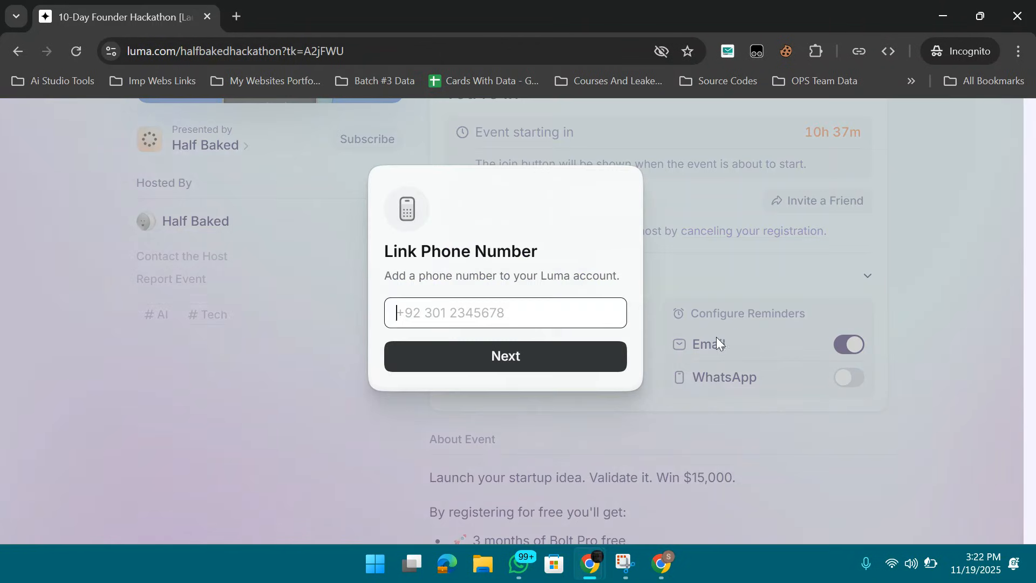
click(503, 313)
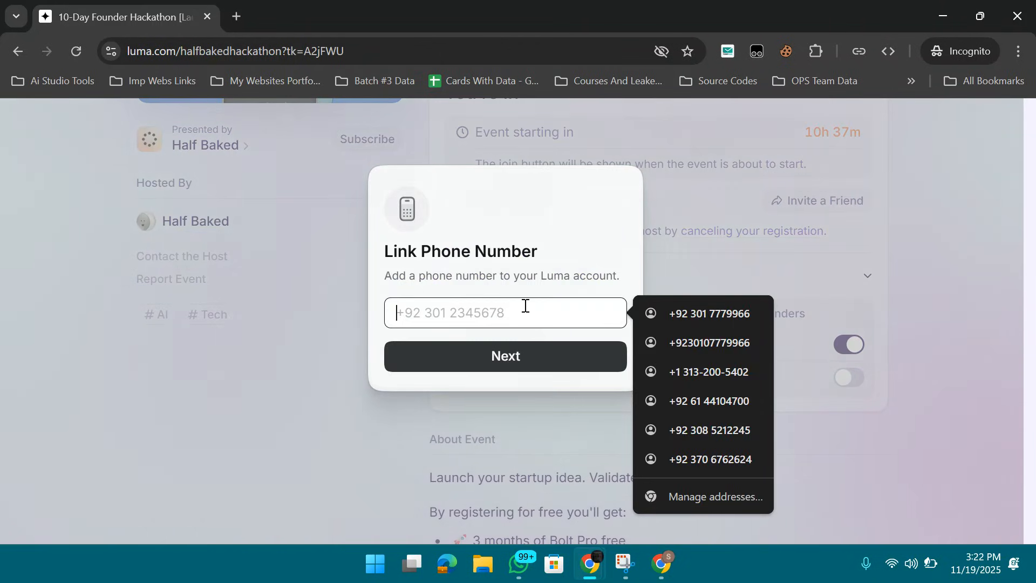
click(498, 445)
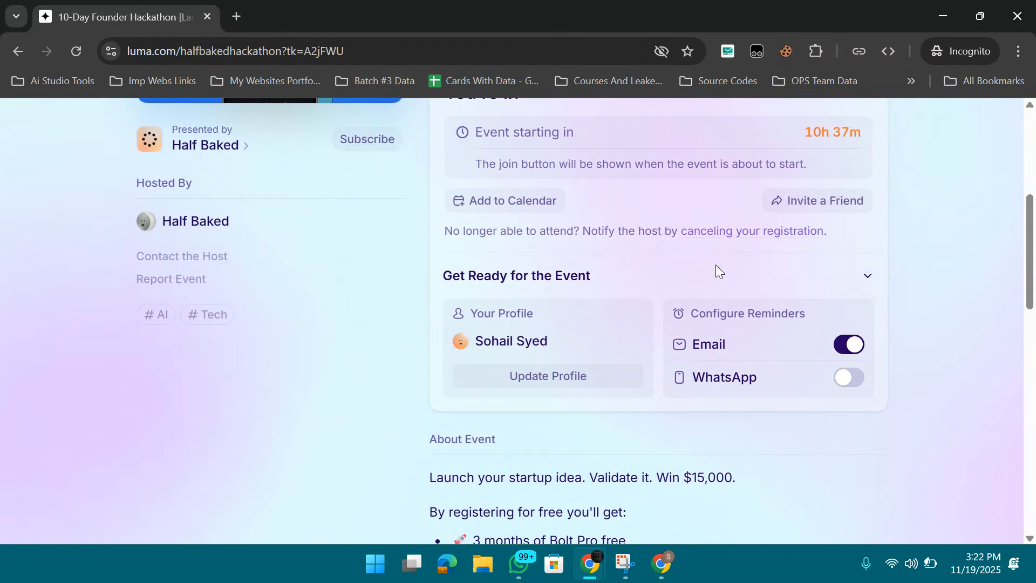
- Return to the top of the page and switch back to the original profile's You're In tab
scroll(up, 3)
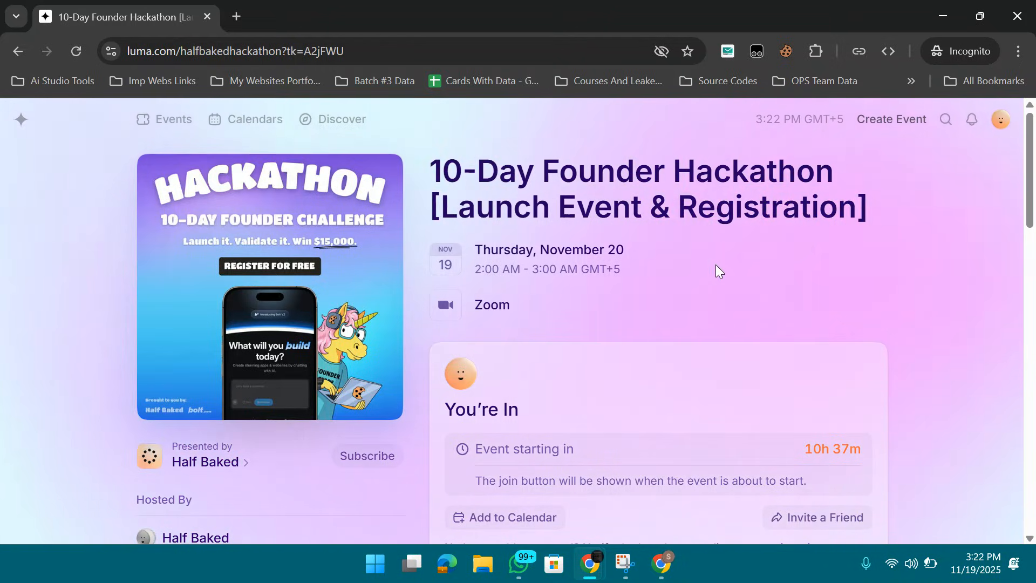
scroll(down, 3)
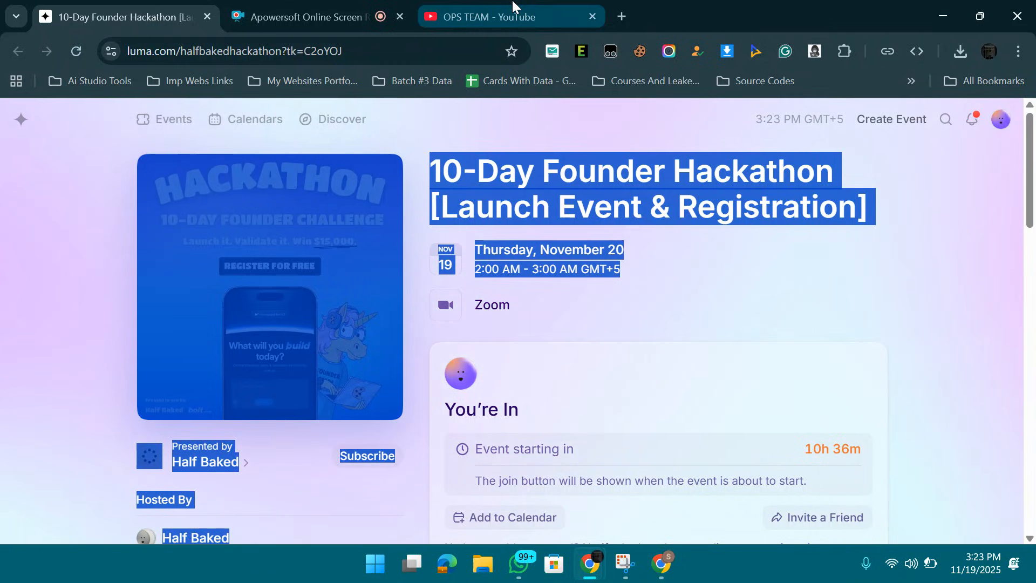
click(311, 16)
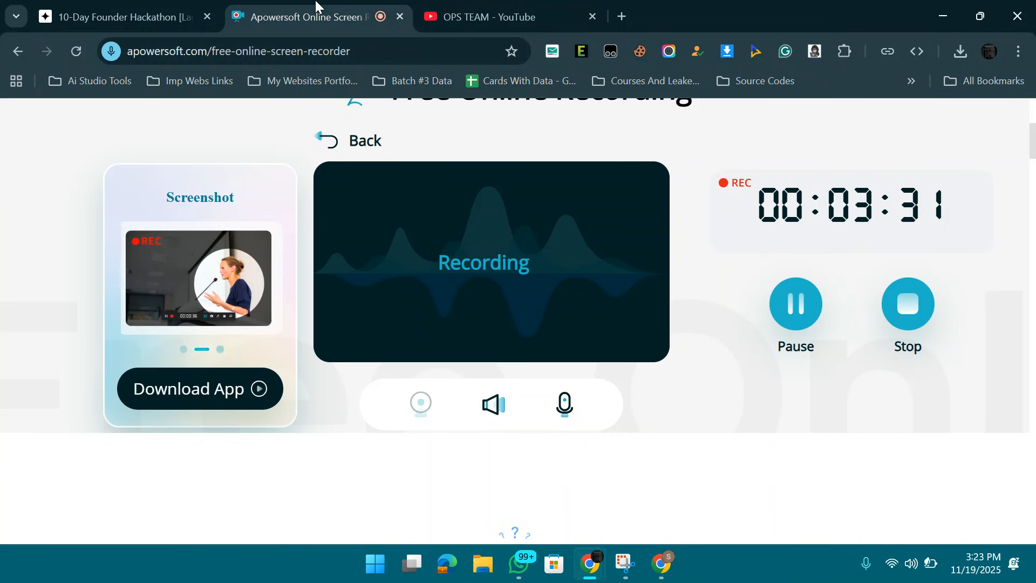